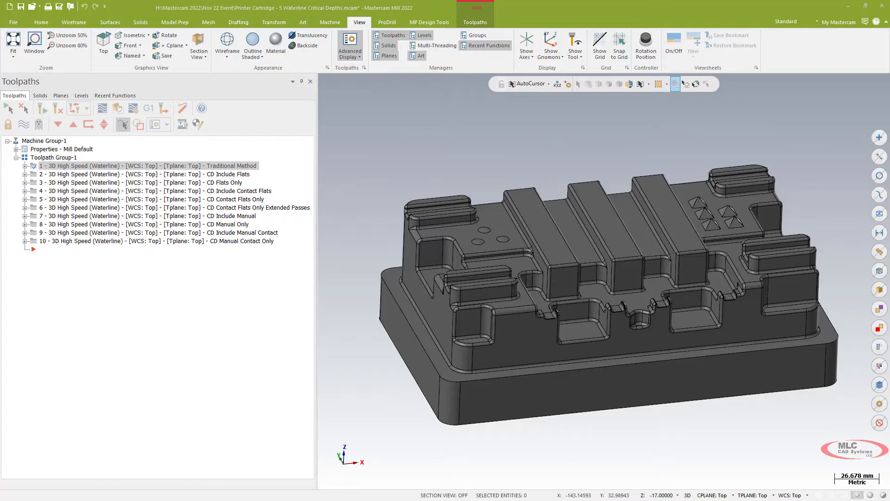
{"action": "mouse_move", "coordinate": [172, 345]}
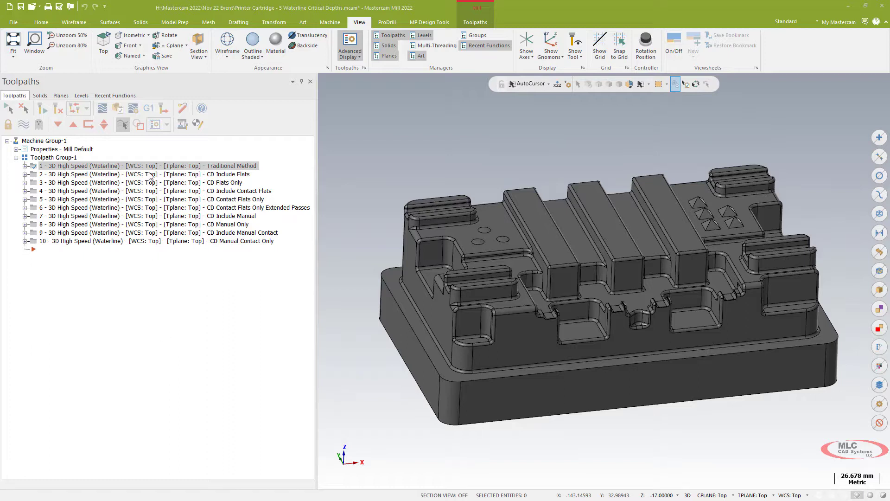
{"action": "mouse_move", "coordinate": [151, 234]}
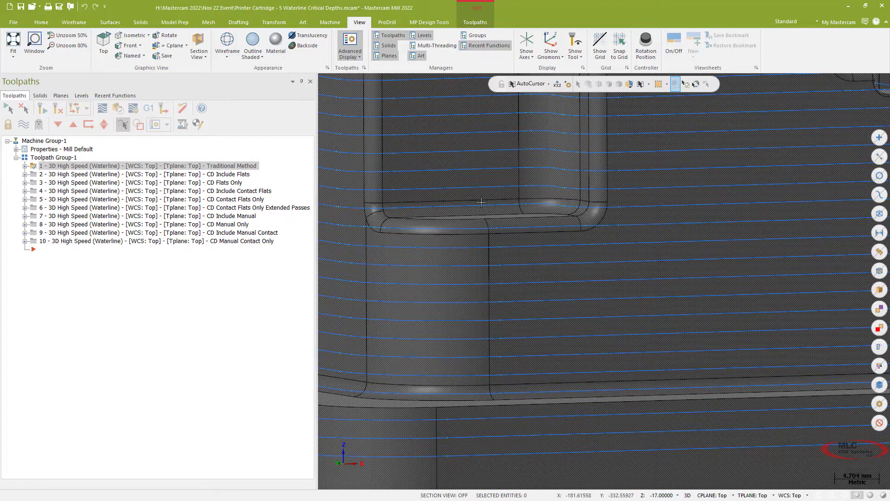
{"action": "mouse_move", "coordinate": [515, 216]}
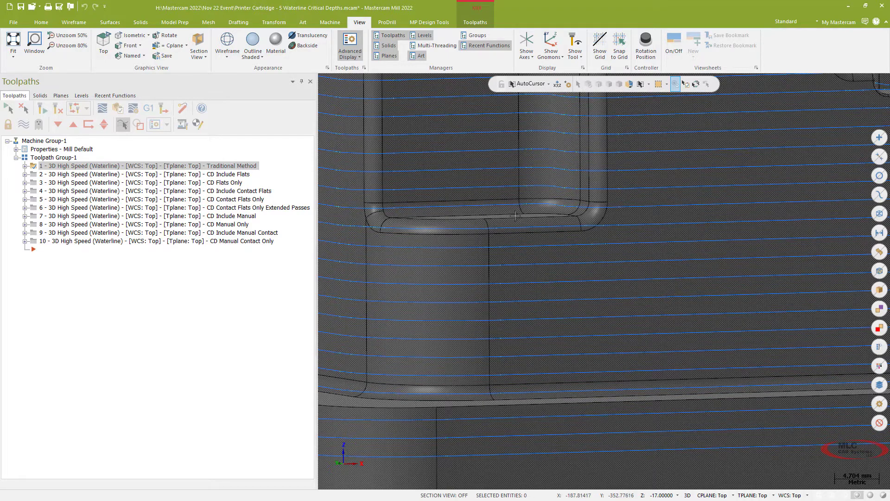
{"action": "mouse_move", "coordinate": [522, 216]}
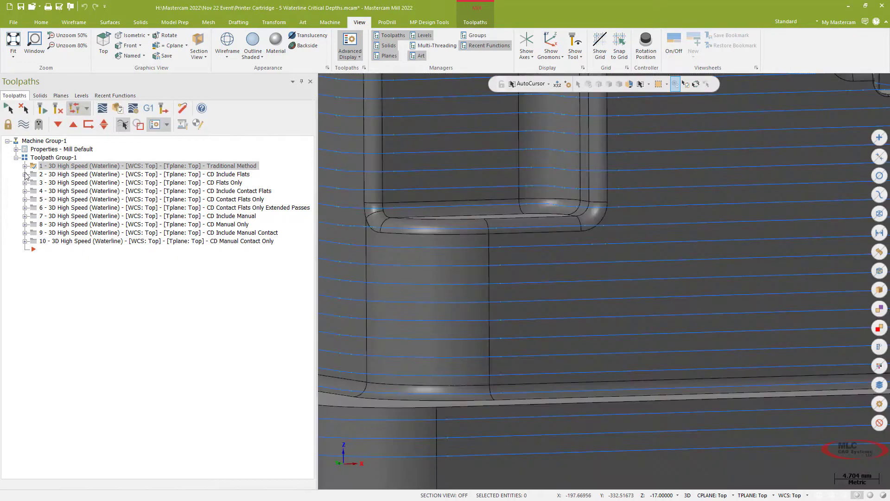
Review the CD Include Flats cut parameters, keeping Critical Depths type as Include flats
{"action": "left_click", "coordinate": [25, 174]}
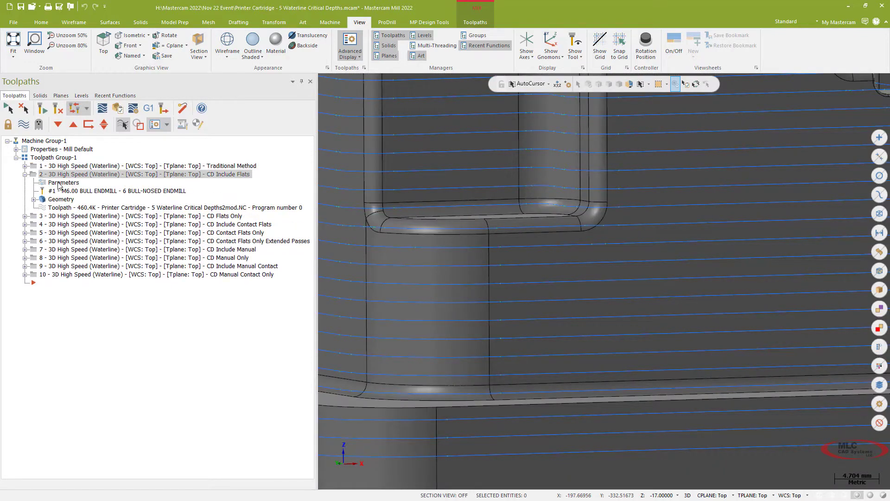
{"action": "double_click", "coordinate": [64, 183]}
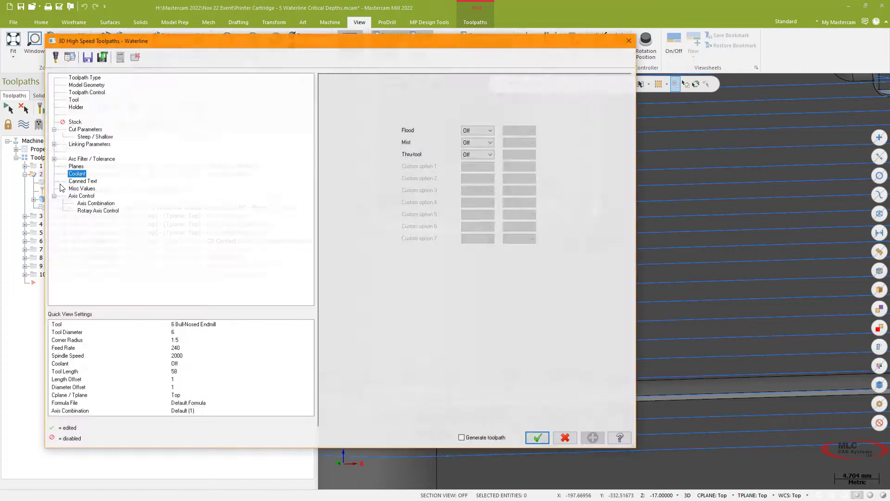
{"action": "left_click", "coordinate": [88, 129]}
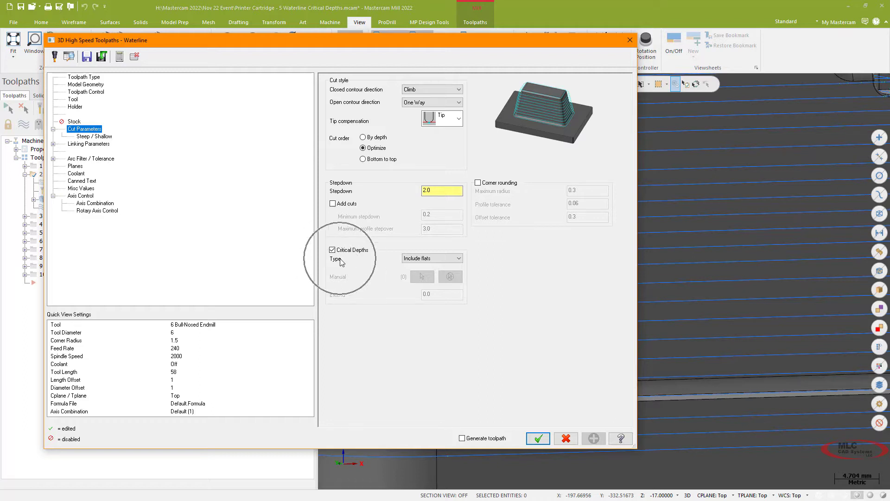
{"action": "left_click", "coordinate": [459, 257]}
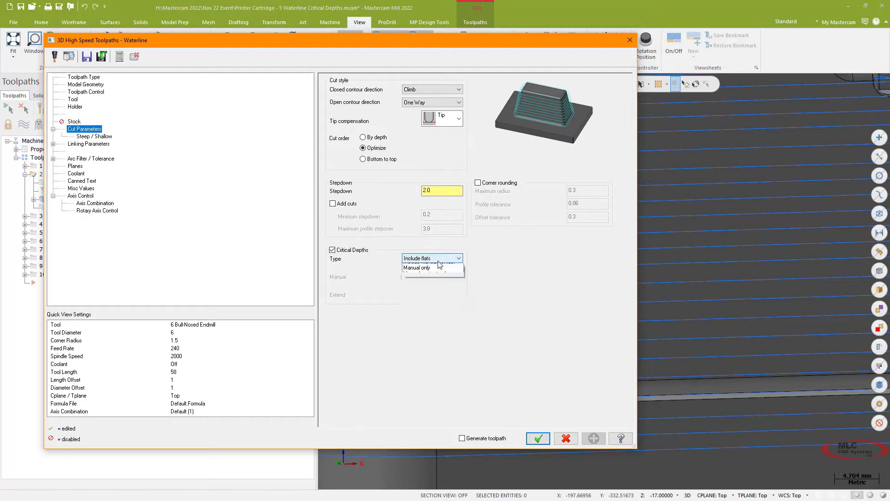
{"action": "left_click", "coordinate": [459, 258]}
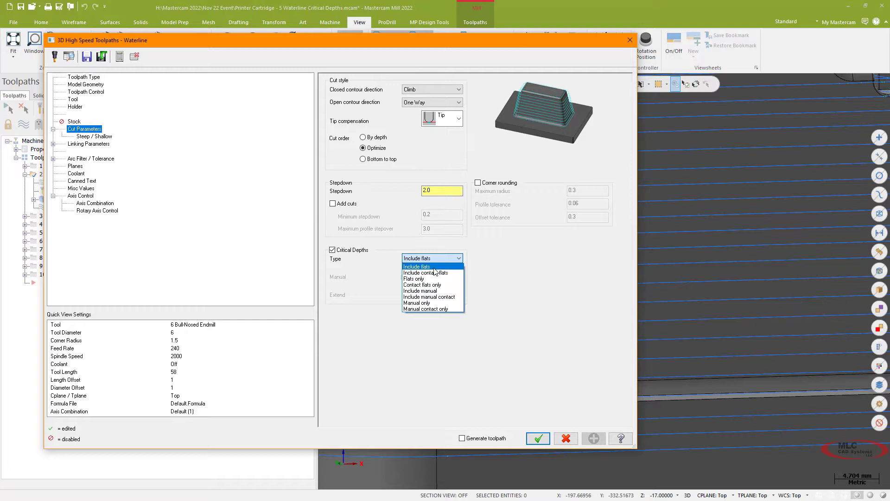
{"action": "left_click", "coordinate": [417, 266]}
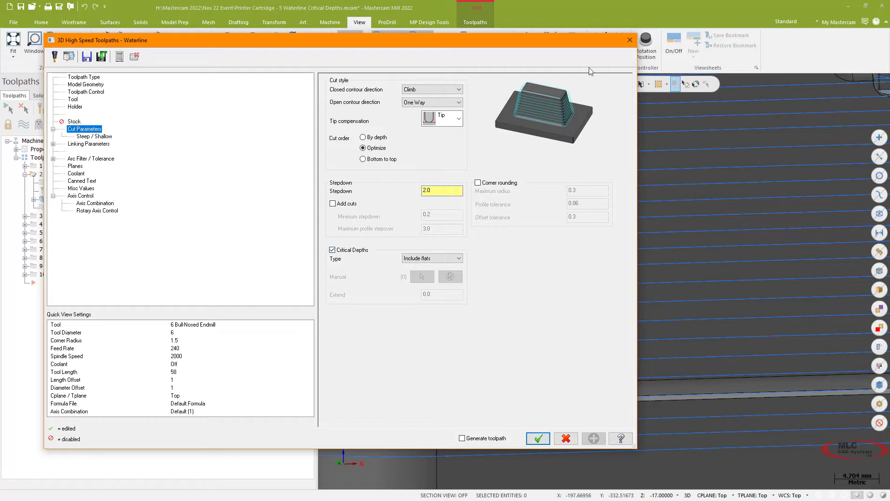
Close the Waterline parameters so the CD Include Flats passes show on the part
{"action": "left_click", "coordinate": [537, 437]}
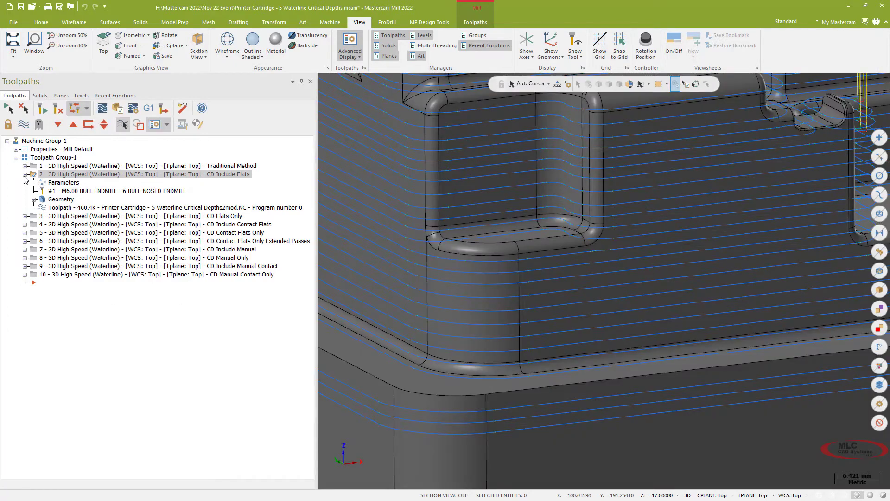
Display the CD Flats Only, then CD Include Contact Flats toolpath, zoomed on the pocket corner
{"action": "left_click", "coordinate": [33, 174]}
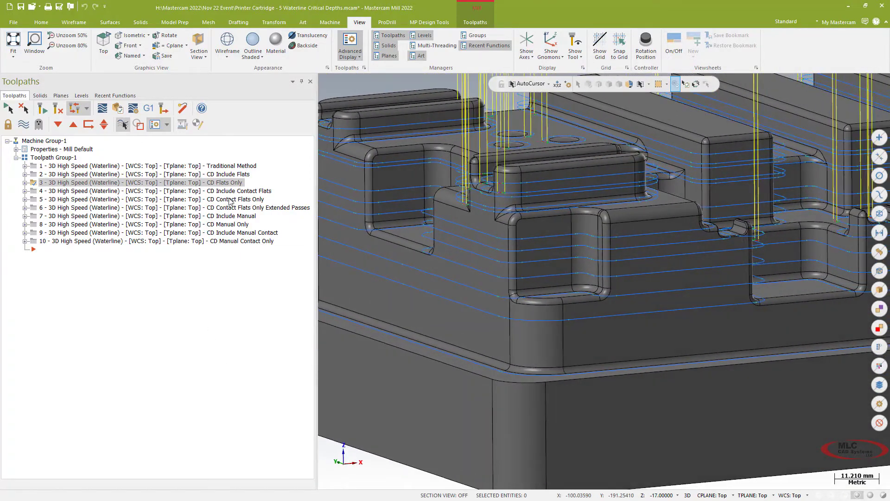
{"action": "left_click", "coordinate": [142, 190]}
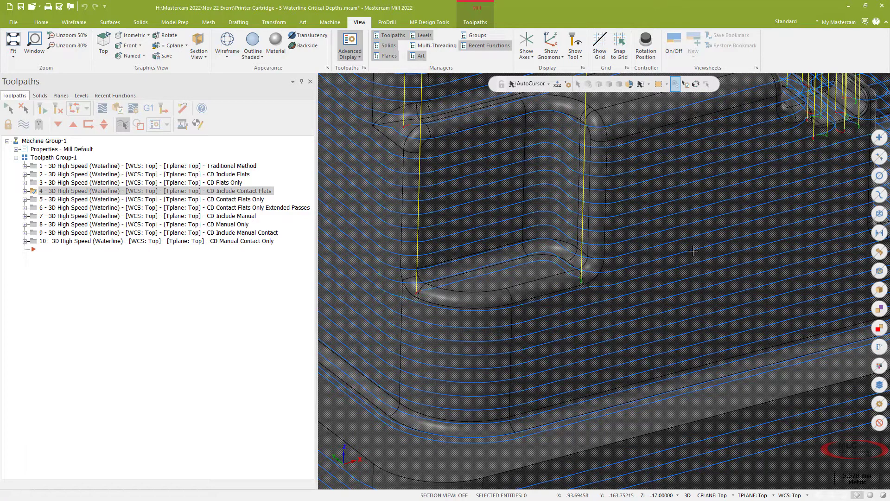
{"action": "mouse_move", "coordinate": [564, 279]}
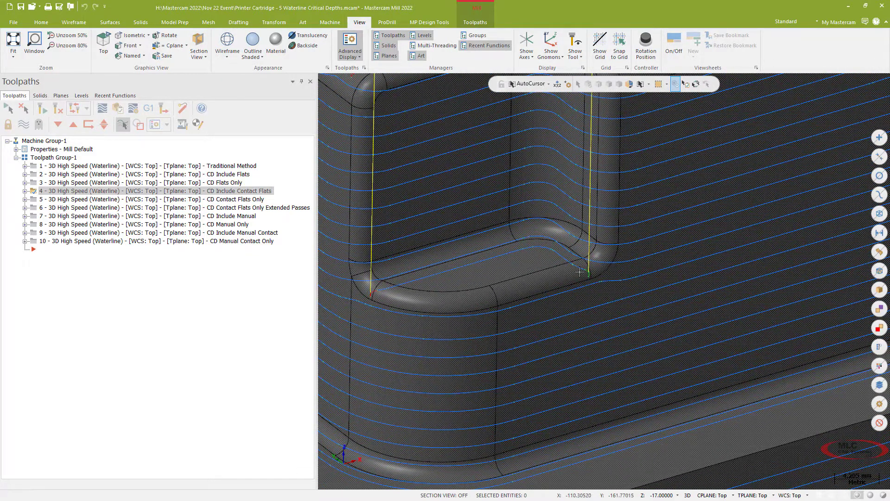
{"action": "scroll", "scroll_direction": "down", "scroll_amount": 3}
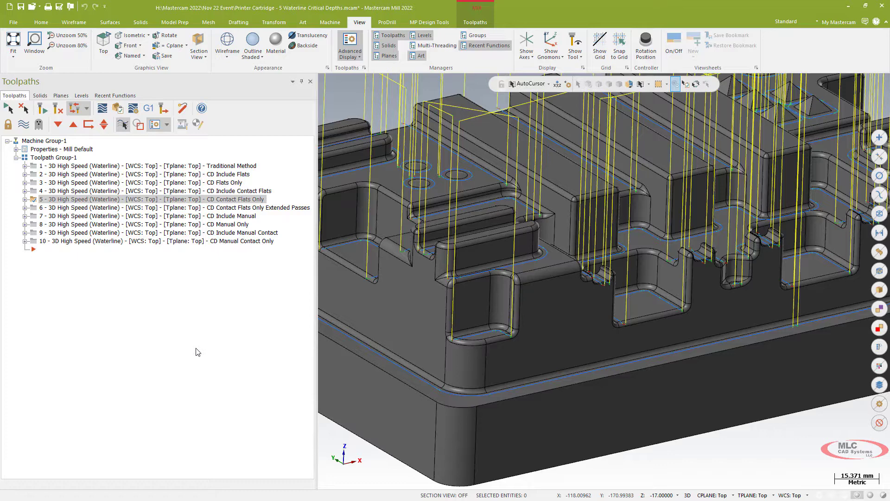
{"action": "mouse_move", "coordinate": [204, 218]}
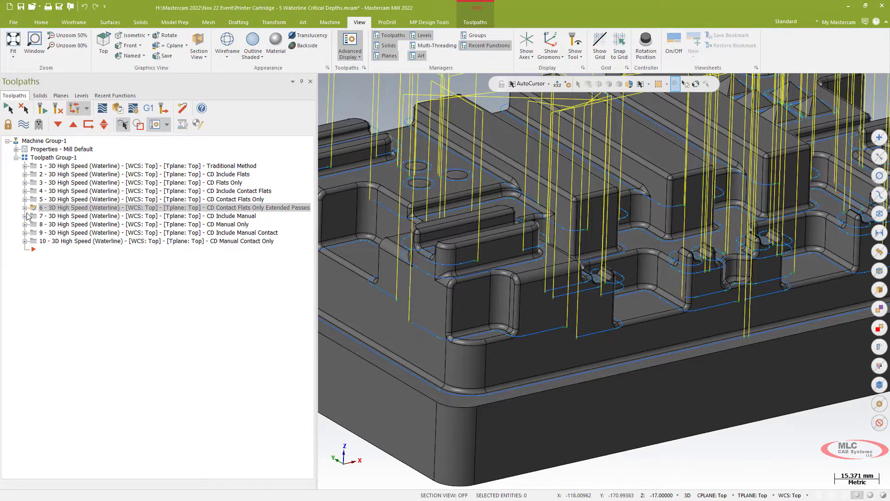
{"action": "left_click", "coordinate": [26, 207]}
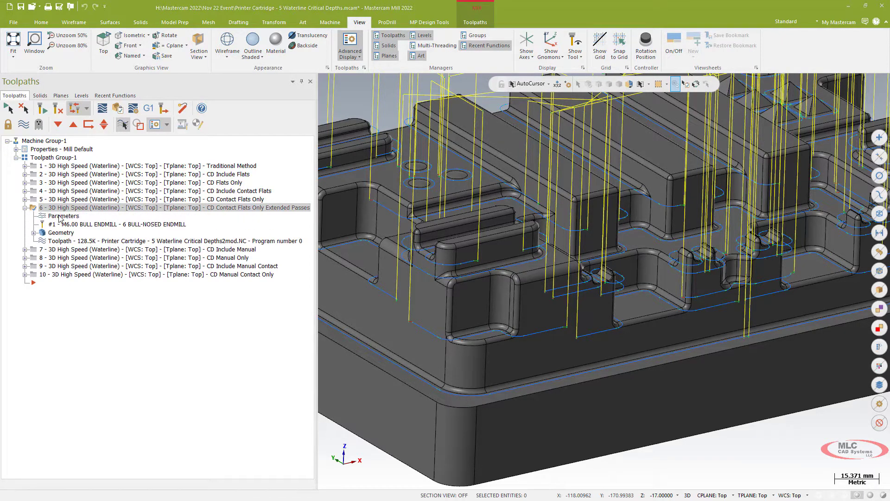
{"action": "double_click", "coordinate": [64, 216]}
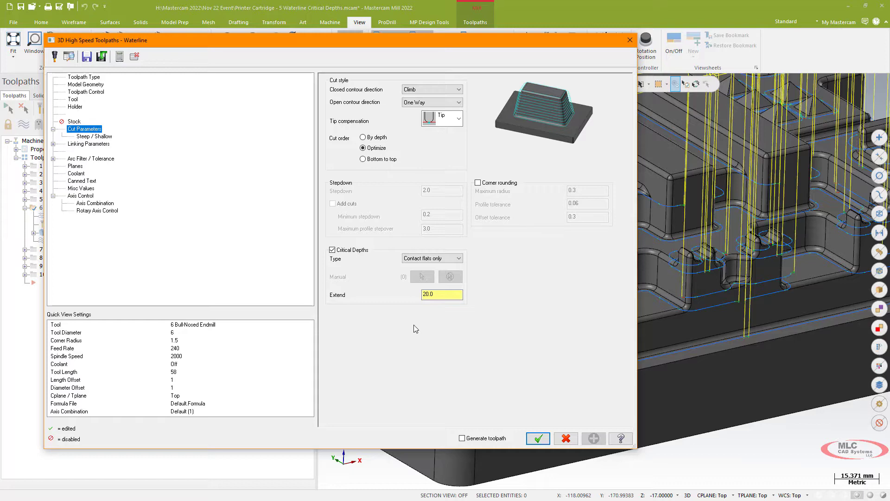
{"action": "left_click", "coordinate": [536, 438]}
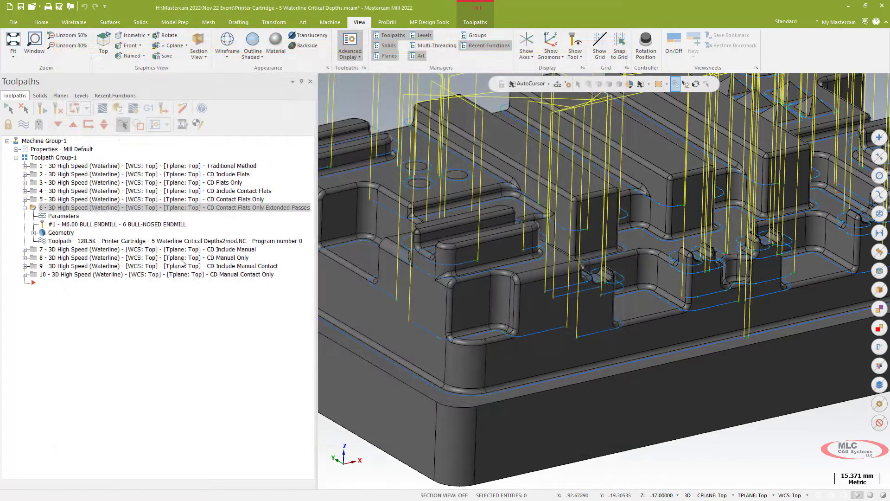
{"action": "left_click", "coordinate": [25, 207]}
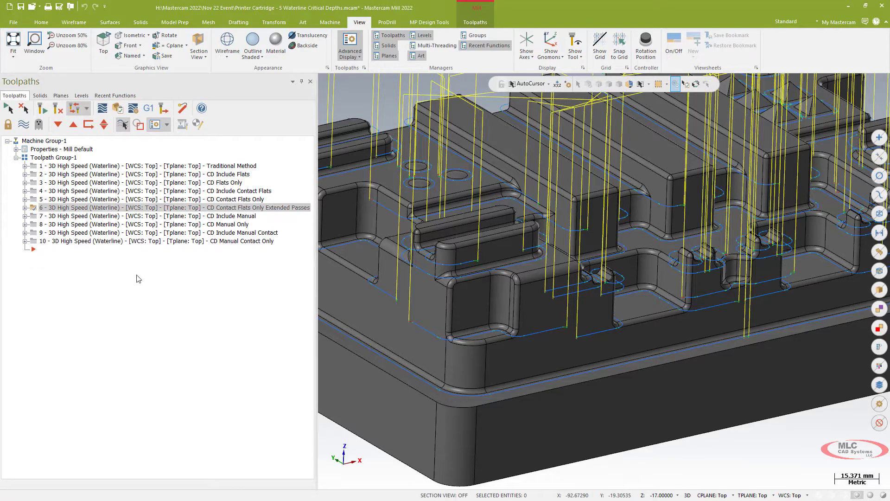
Display the next manual critical depth toolpath in the Toolpaths Manager
{"action": "left_click", "coordinate": [142, 216]}
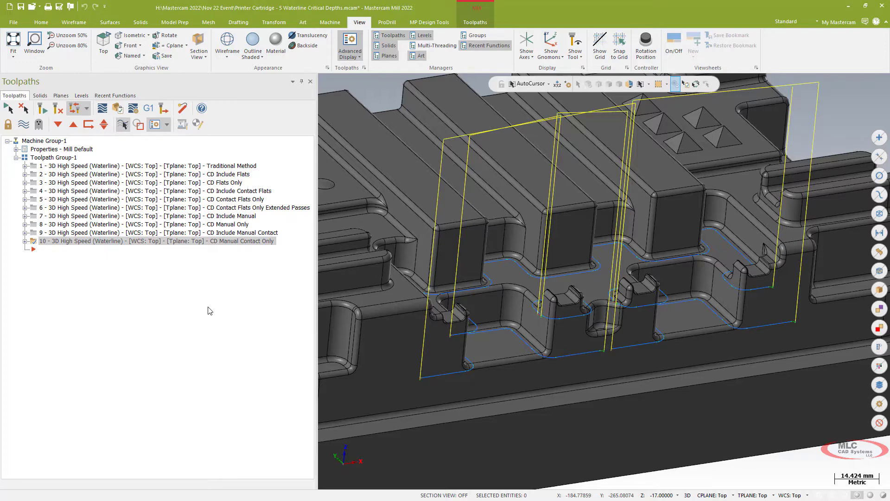
{"action": "mouse_move", "coordinate": [220, 254]}
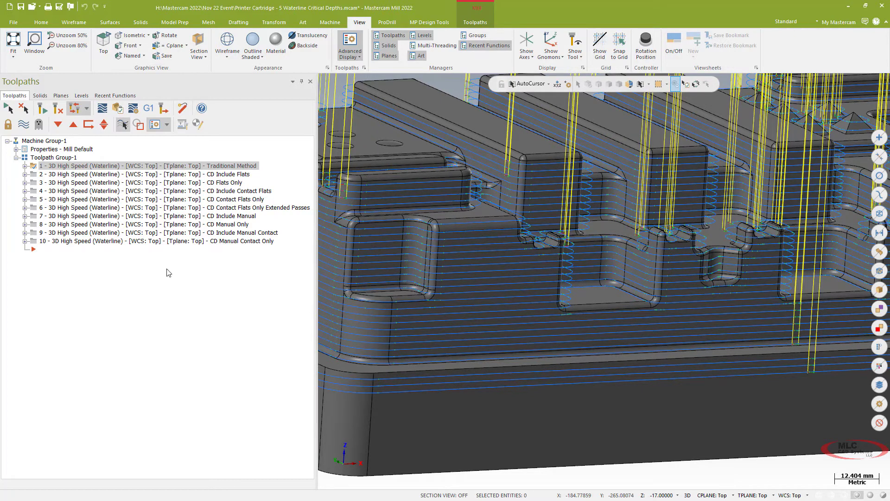
Display CD Contact Flats Only, then its Extended Passes version for comparison
{"action": "left_click", "coordinate": [148, 216]}
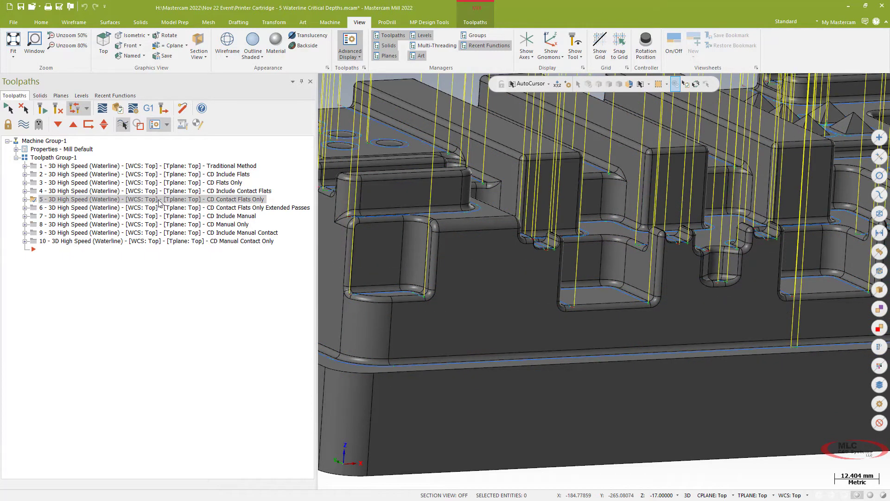
{"action": "left_click", "coordinate": [142, 207]}
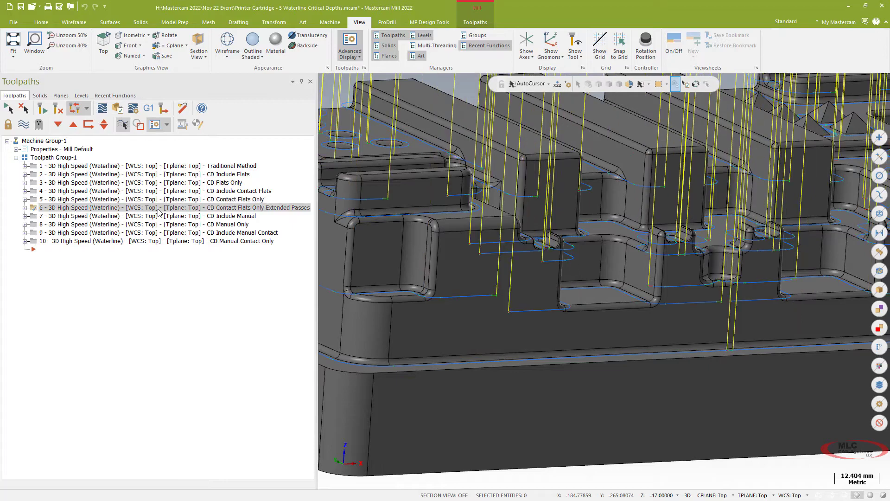